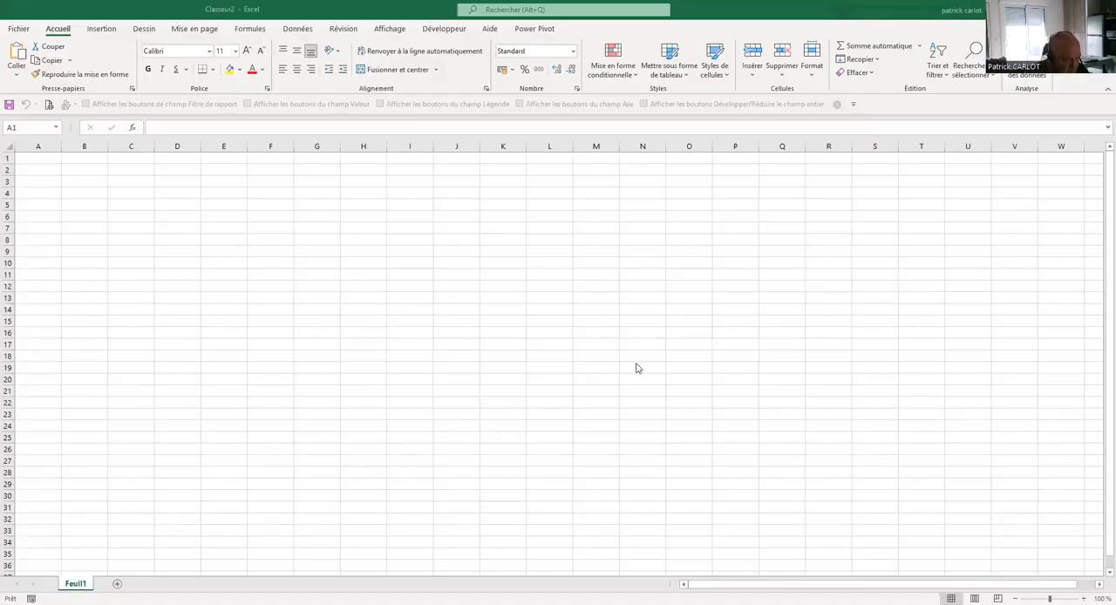
pyautogui.moveTo(511, 332)
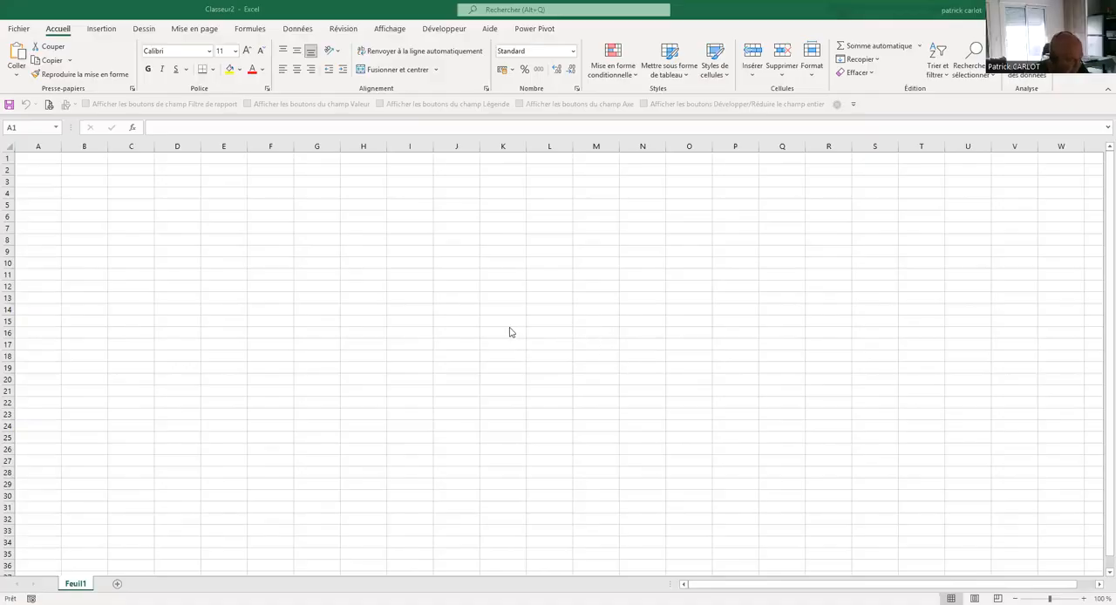
pyautogui.moveTo(38, 160)
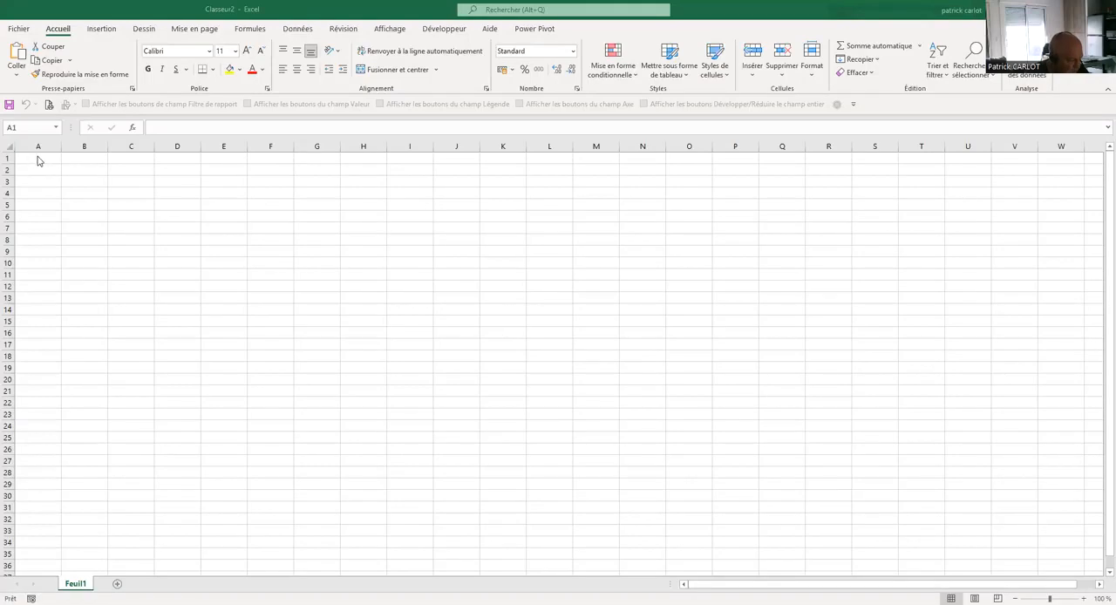
# Enter headers JOUR, VENTES, ACHATS, SOLDE in A1:D1 and starting balance 10000 in D2.
pyautogui.click(38, 158)
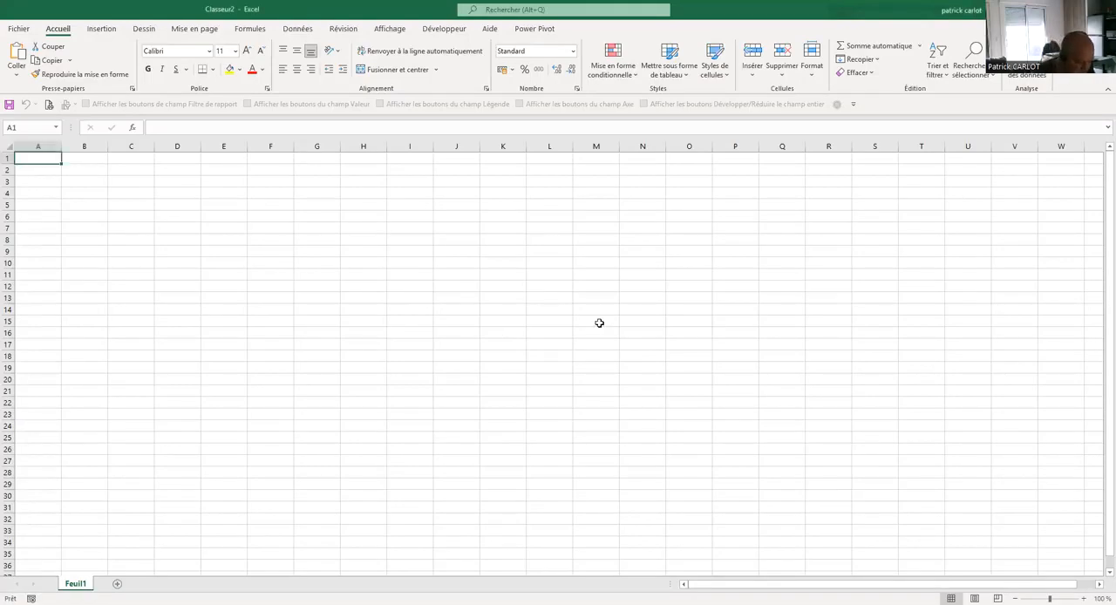
pyautogui.write('j')
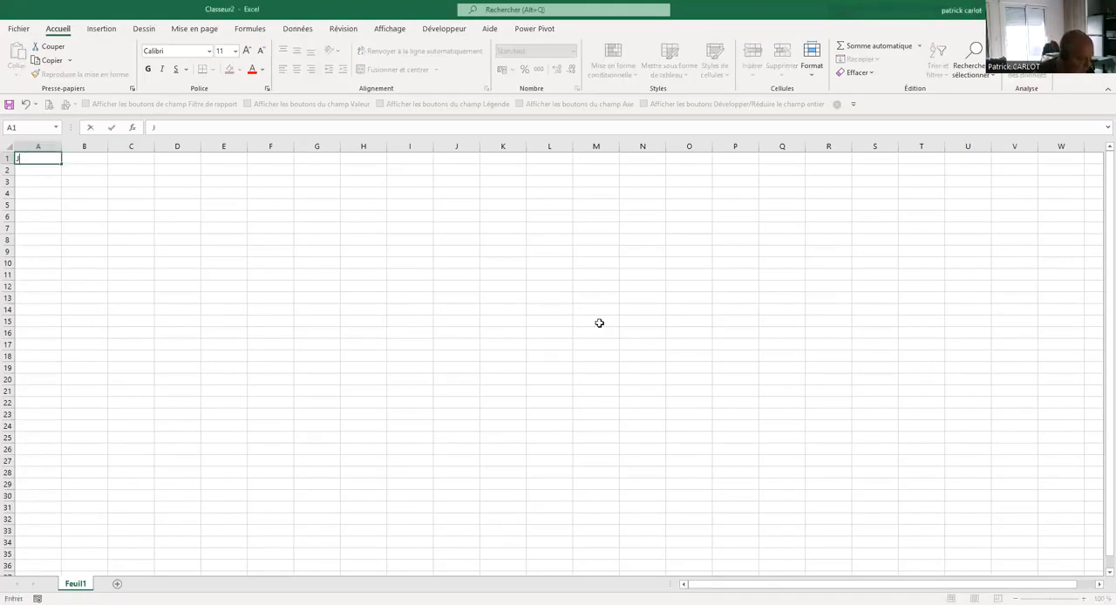
pyautogui.write('O')
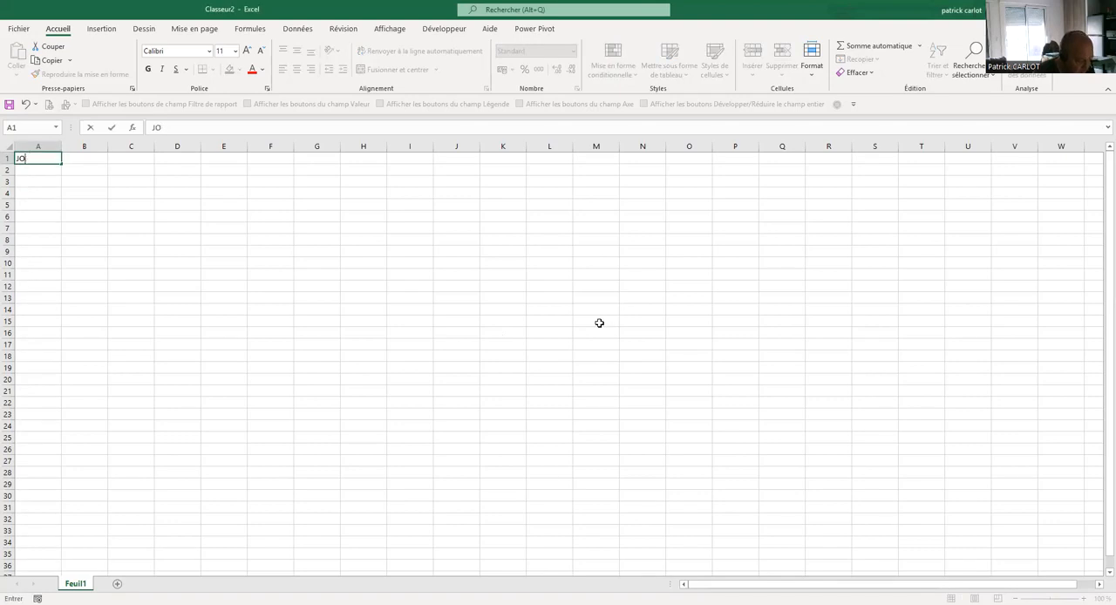
pyautogui.write('UR')
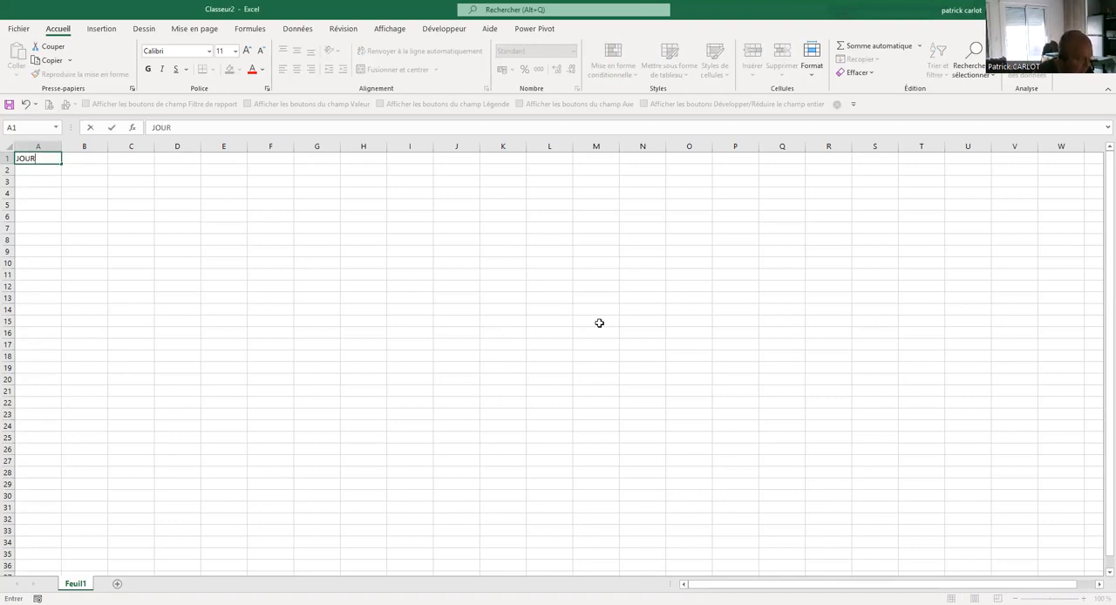
pyautogui.write('V')
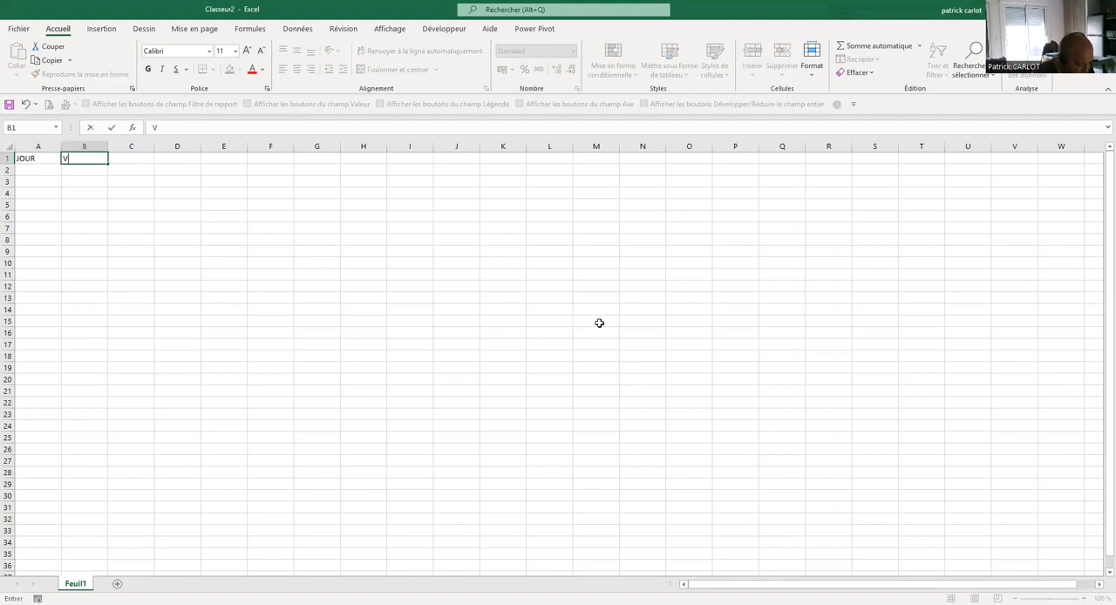
pyautogui.write('ENTES')
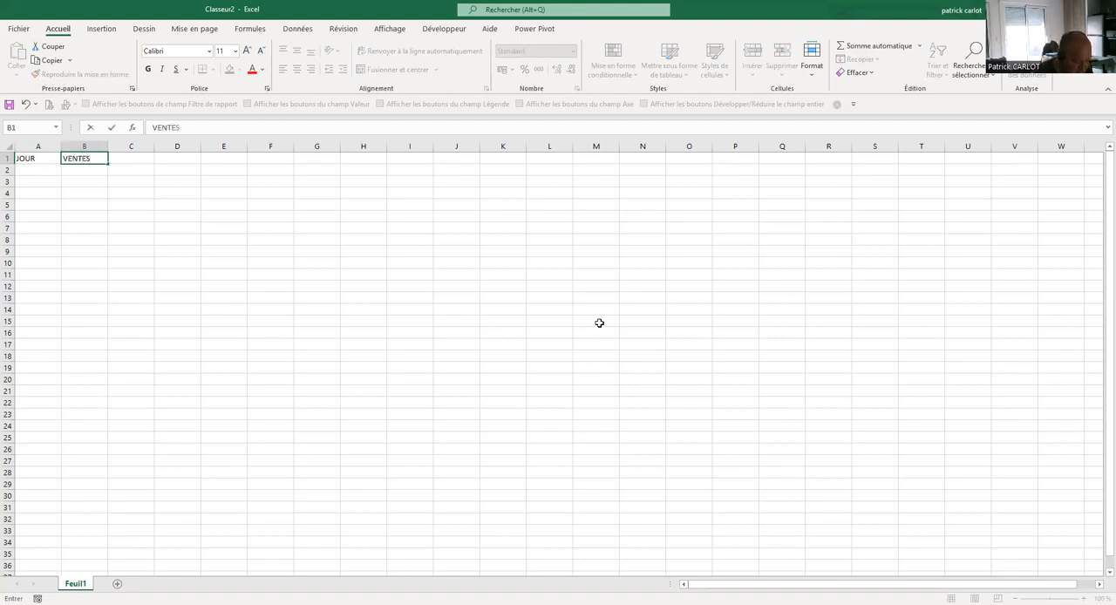
pyautogui.write('ACHAT')
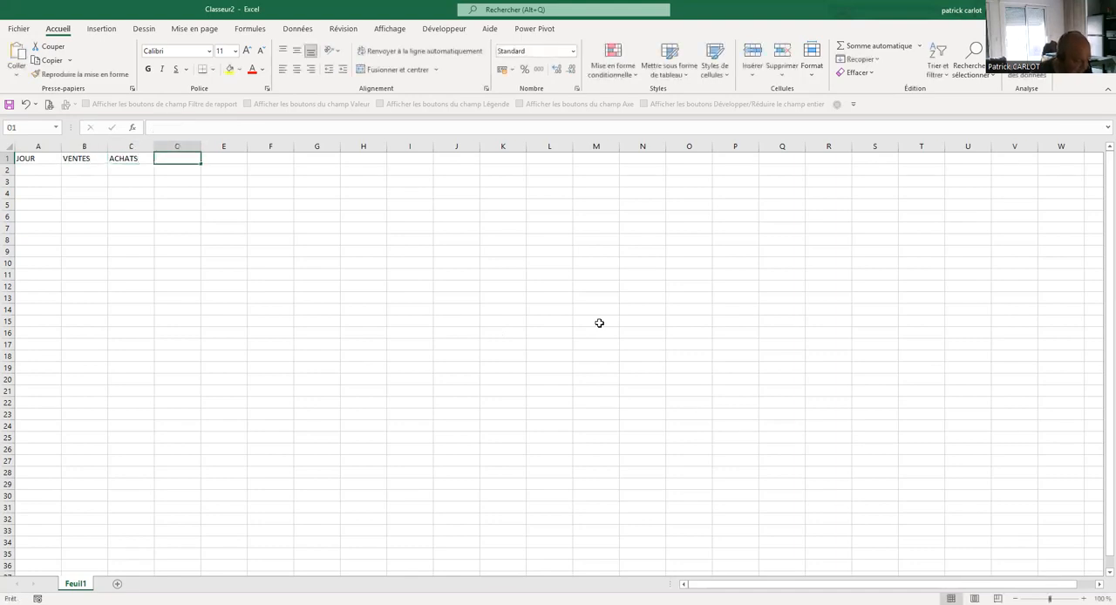
pyautogui.write('SOLDE')
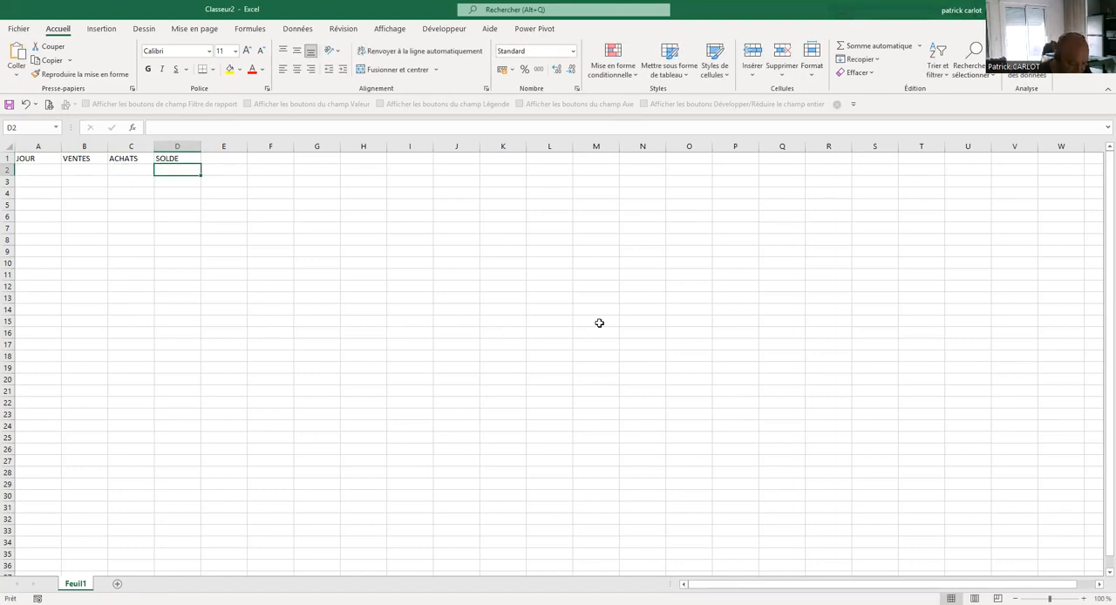
pyautogui.write('1')
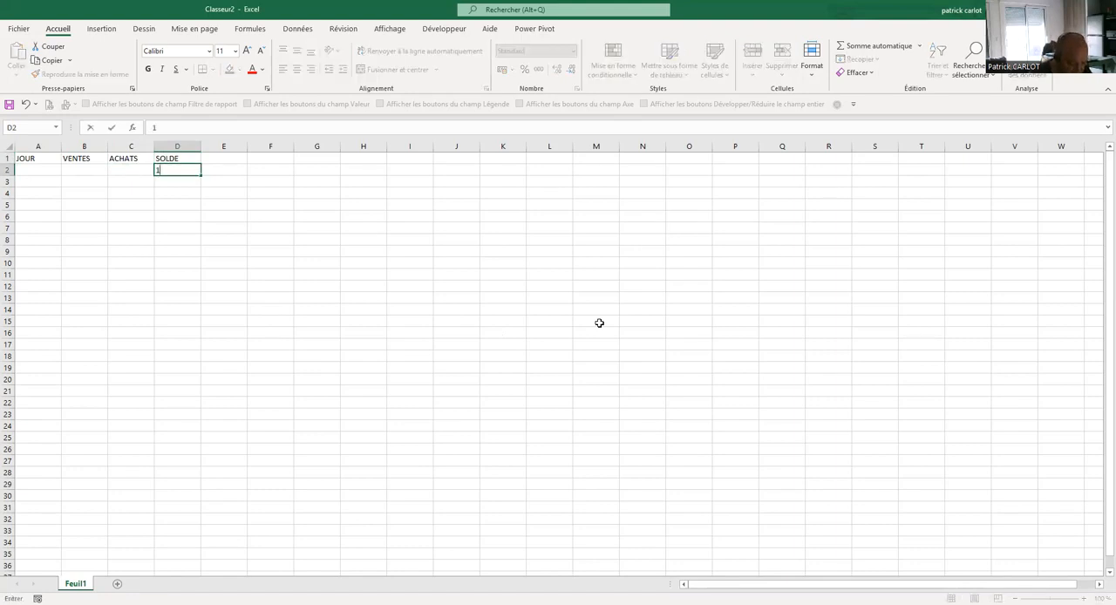
pyautogui.write('0000')
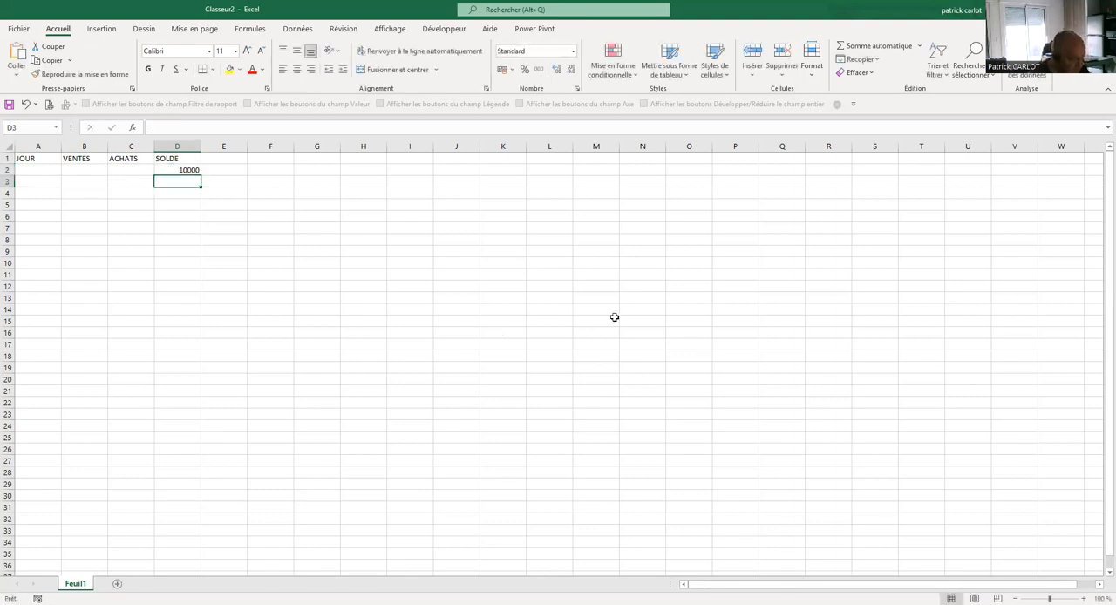
pyautogui.moveTo(282, 237)
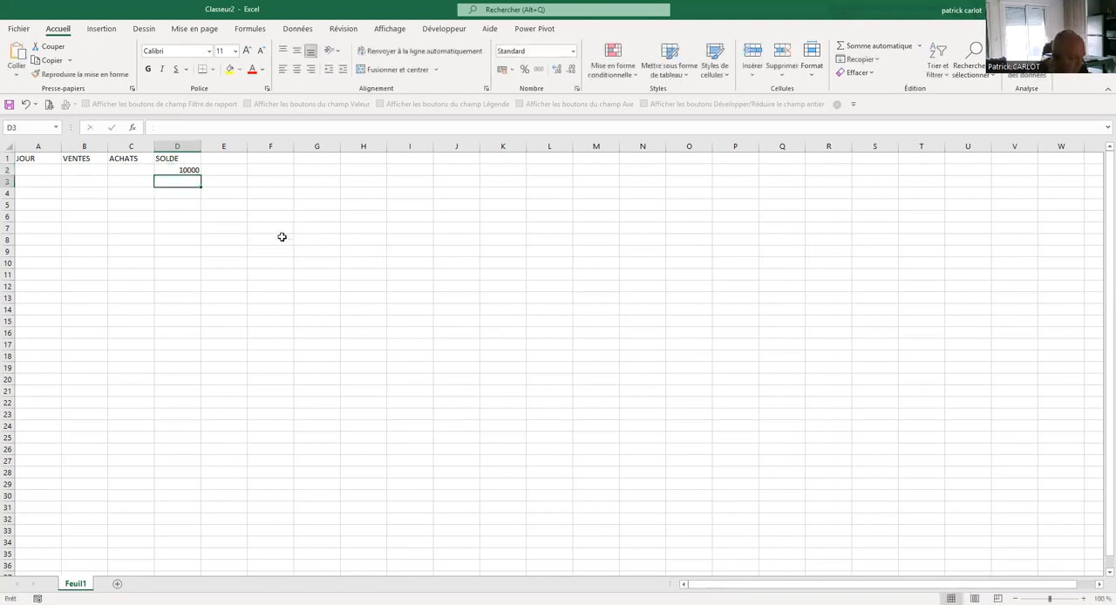
pyautogui.moveTo(301, 266)
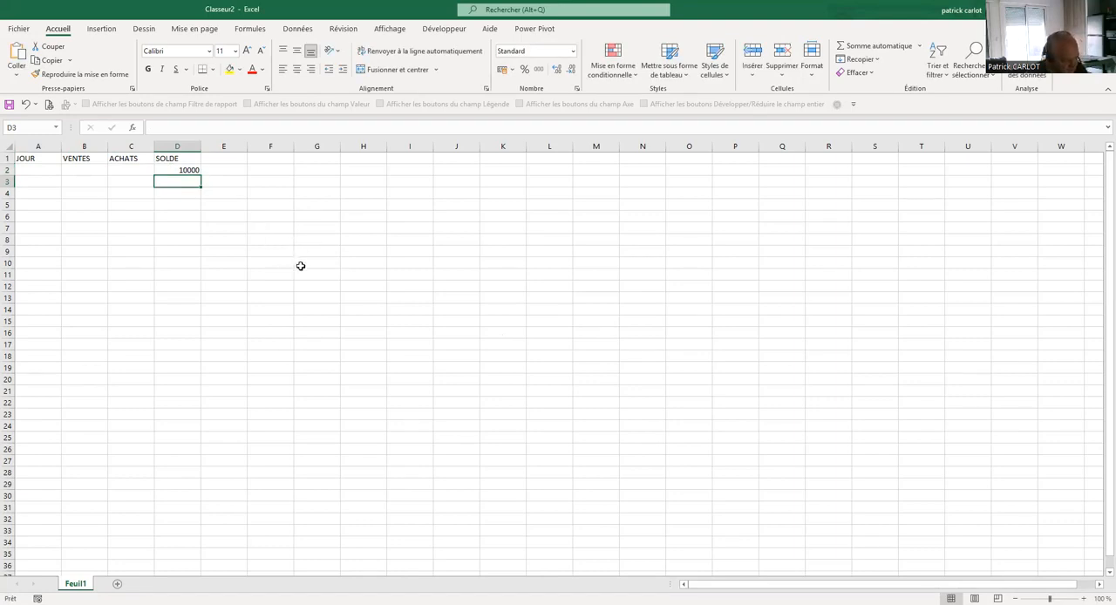
pyautogui.moveTo(294, 224)
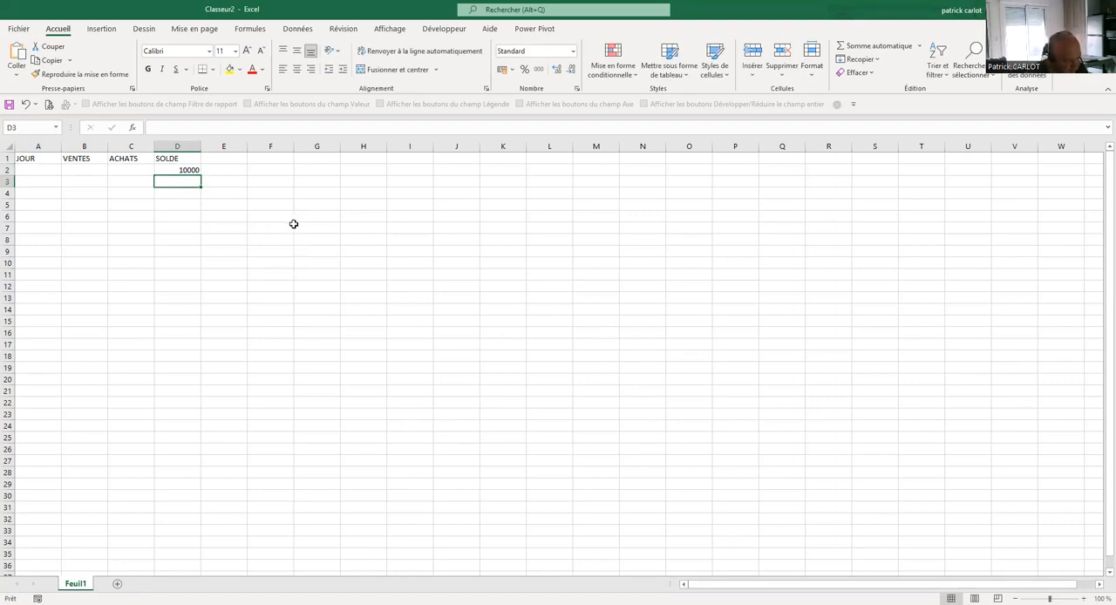
pyautogui.moveTo(284, 227)
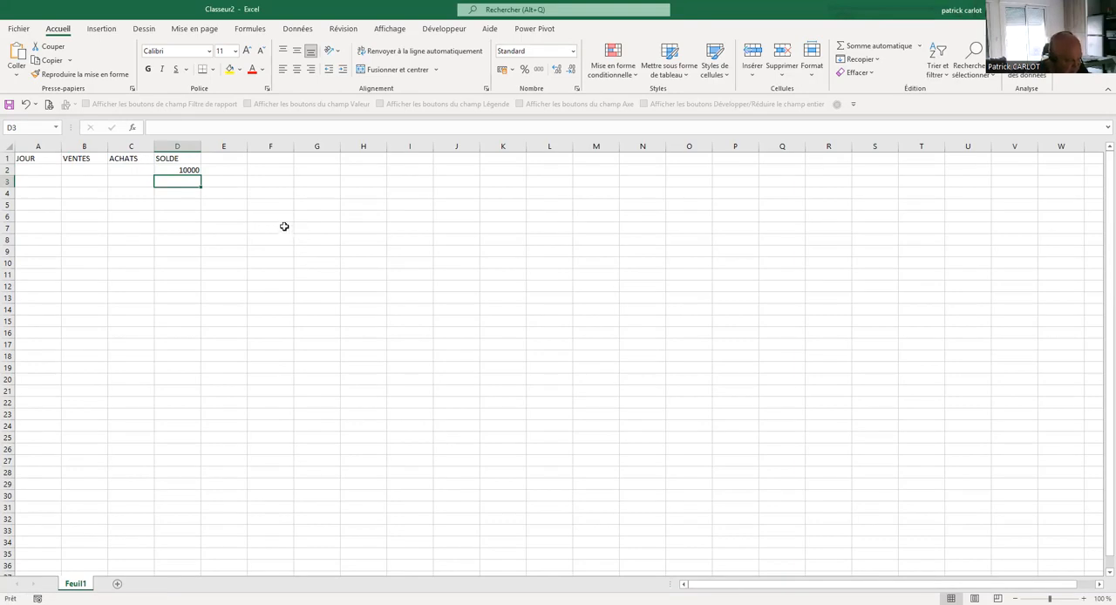
pyautogui.moveTo(44, 171)
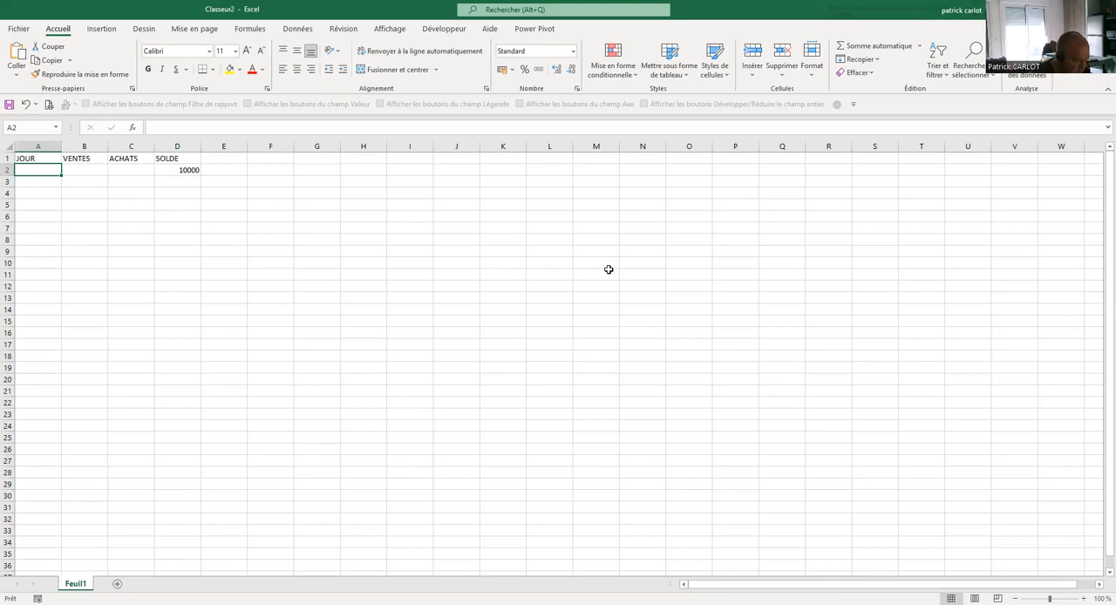
# Enter 20/02/2022 in A2 and fill daily dates down to 20/03/2022 in row 30.
pyautogui.write('20/02/2022')
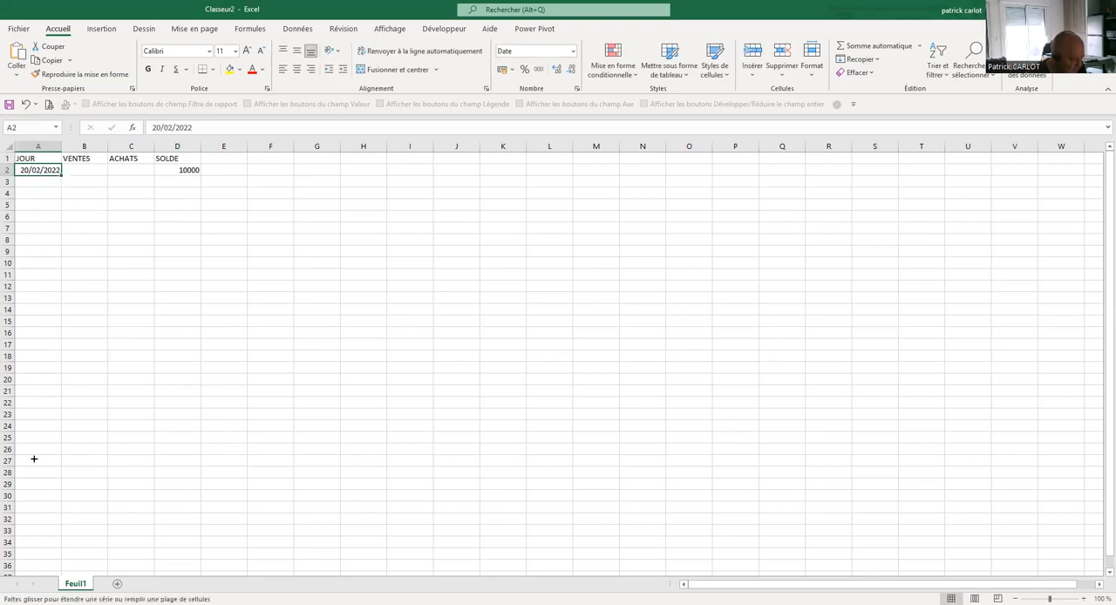
pyautogui.moveTo(38, 174); pyautogui.dragTo(50, 510)
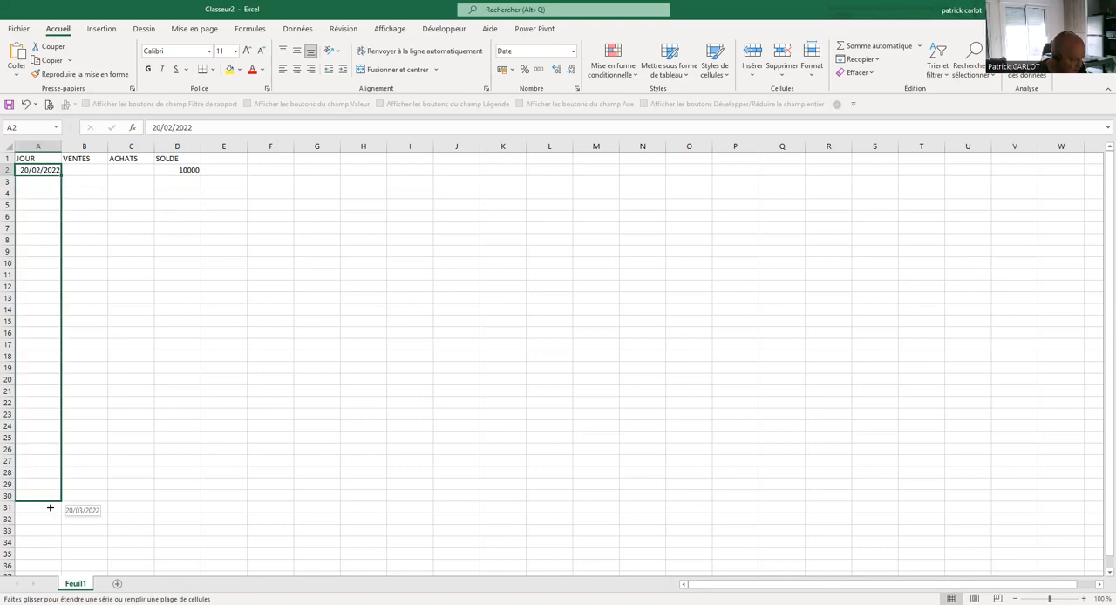
pyautogui.moveTo(50, 170); pyautogui.dragTo(49, 508)
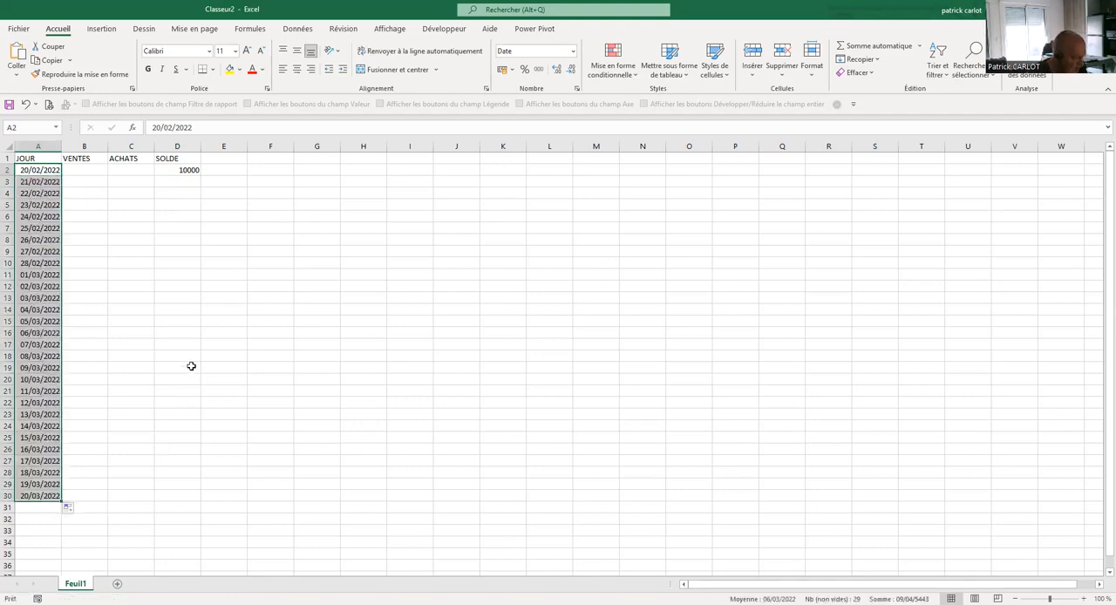
pyautogui.moveTo(191, 318)
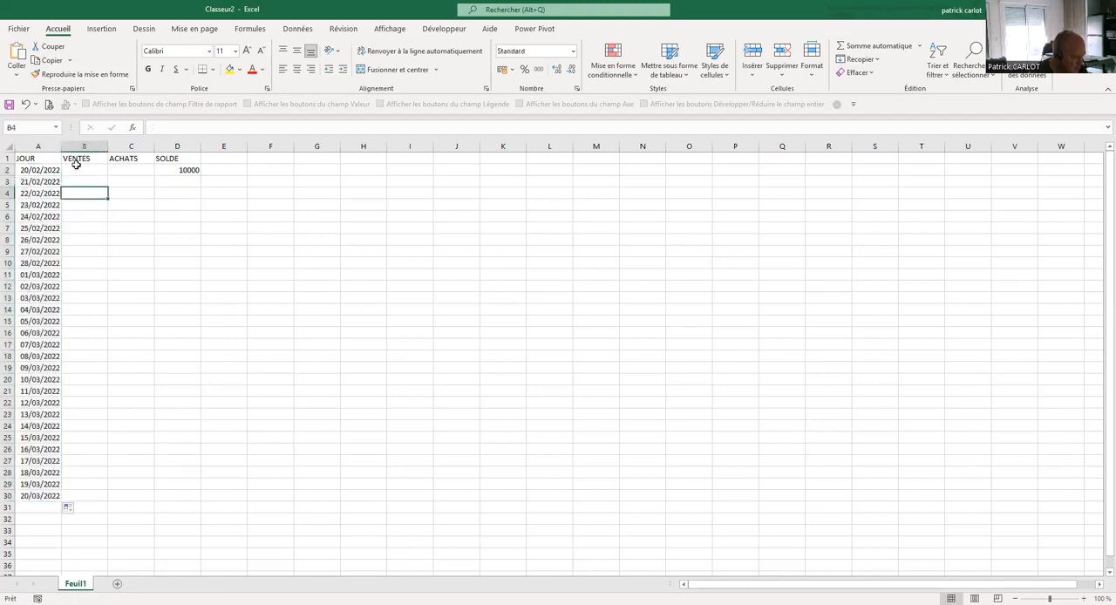
# Apply Toutes les bordures to A1:D30, then select the header row A1:D1.
pyautogui.moveTo(26, 157); pyautogui.dragTo(177, 274)
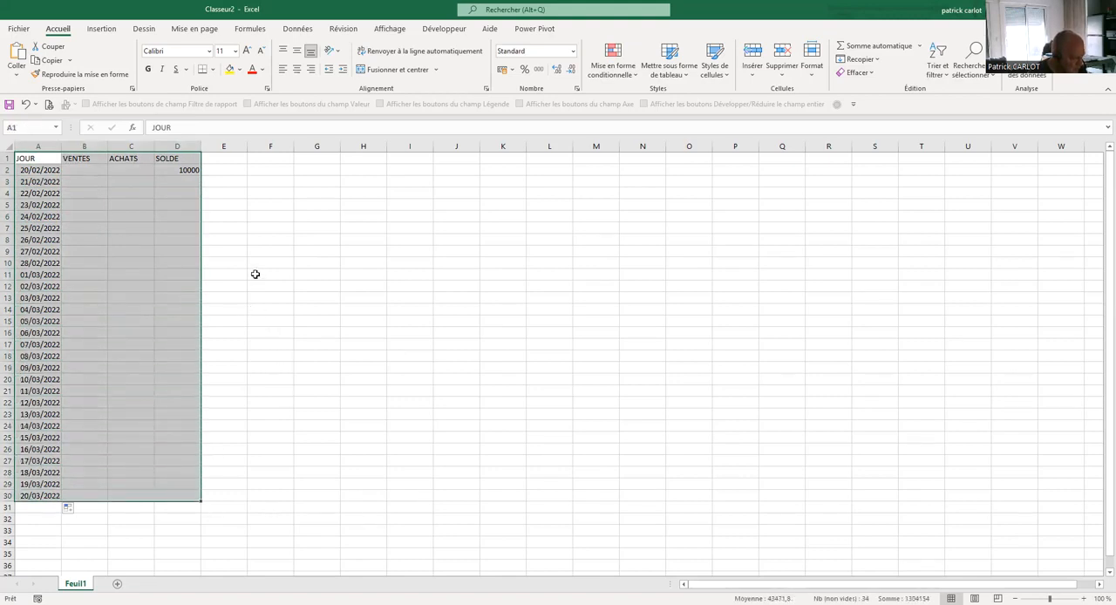
pyautogui.moveTo(346, 318)
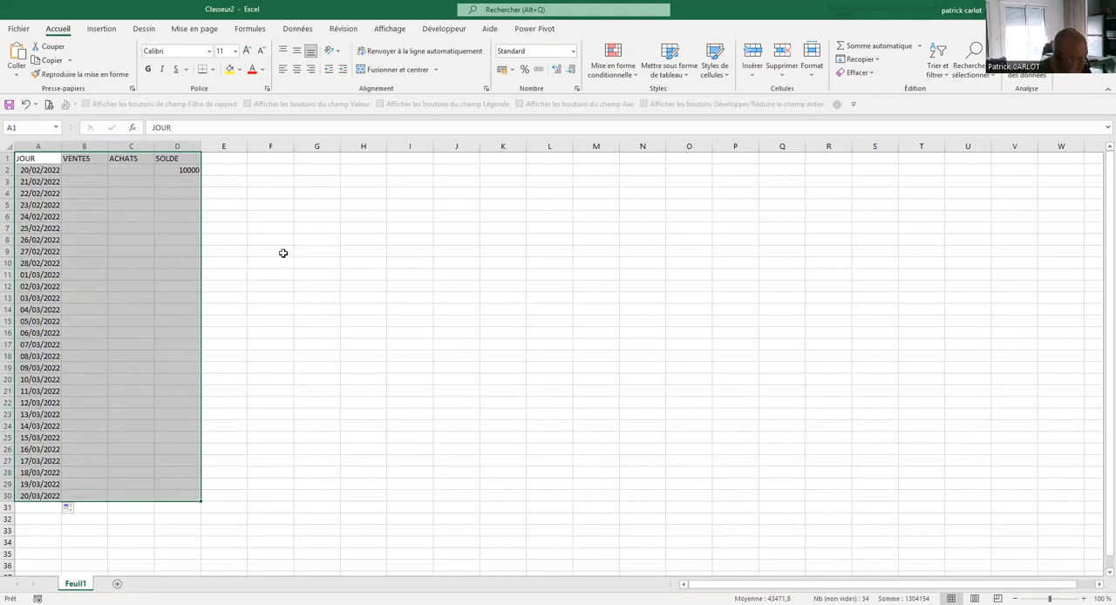
pyautogui.moveTo(264, 219)
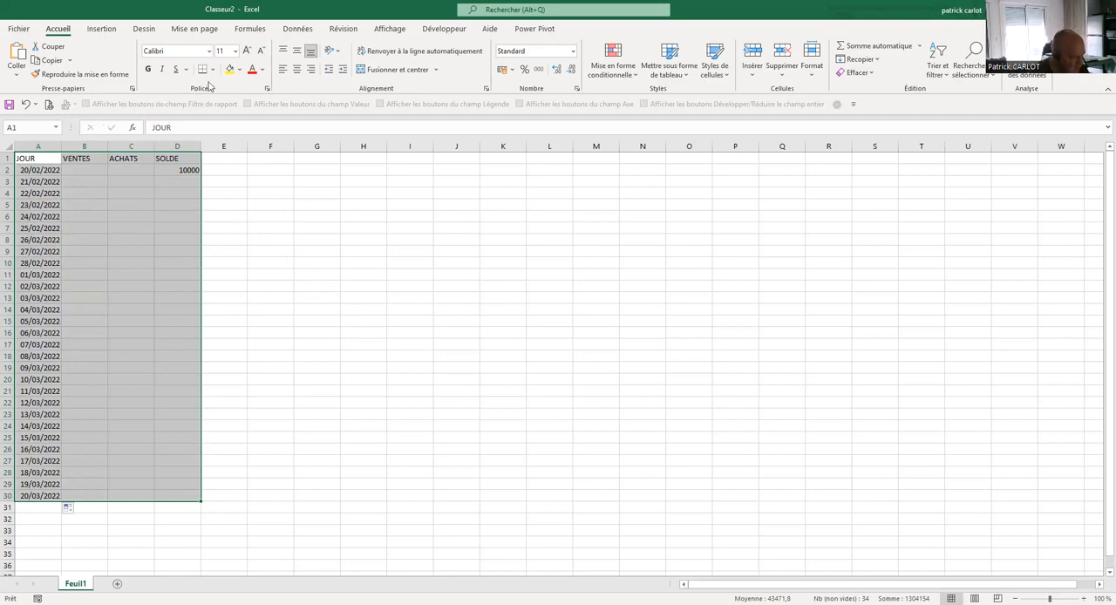
pyautogui.click(204, 69)
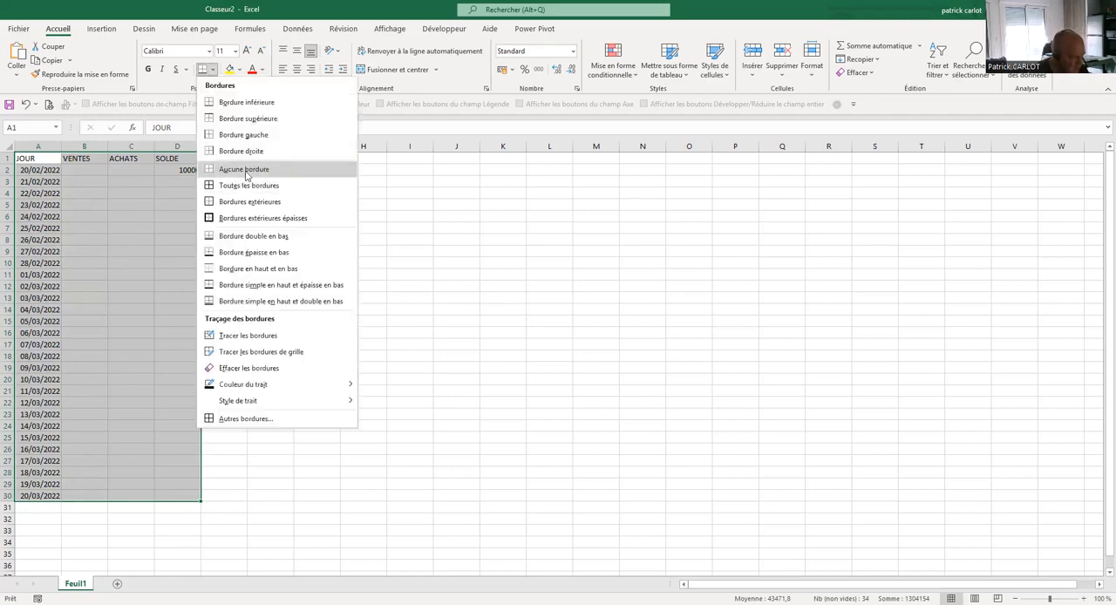
pyautogui.click(244, 169)
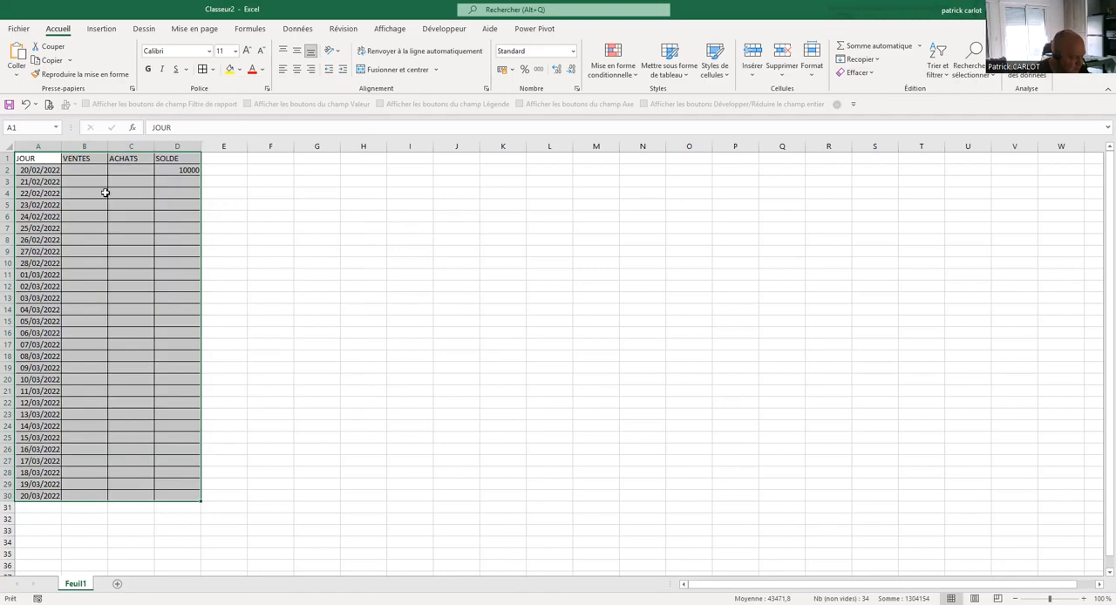
pyautogui.moveTo(84, 158); pyautogui.dragTo(130, 158)
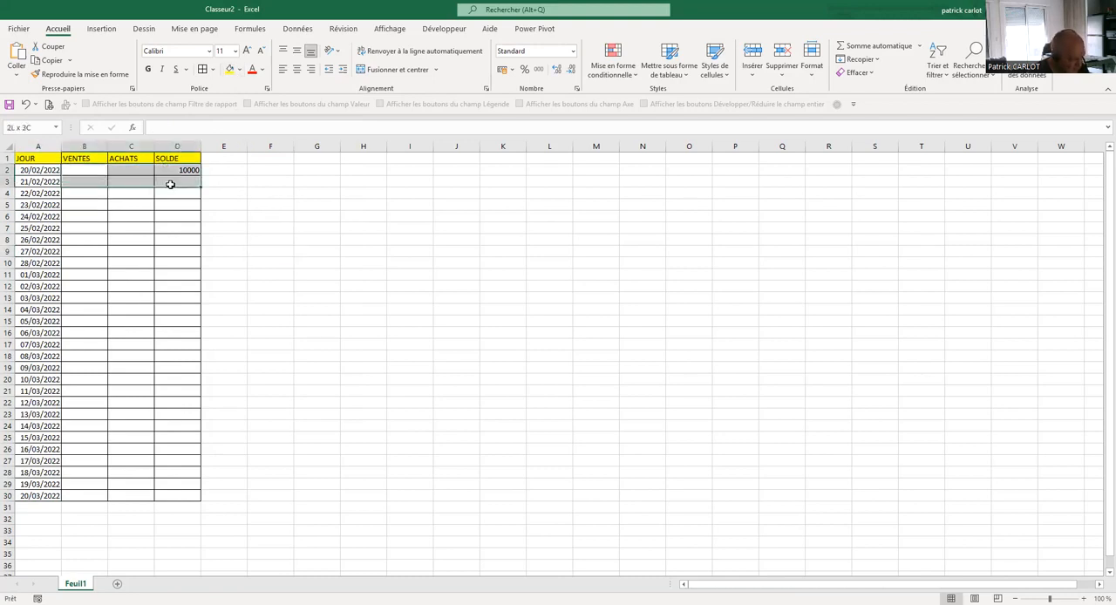
# Select the VENTES, ACHATS and SOLDE amount cells B2:D30.
pyautogui.moveTo(170, 181); pyautogui.dragTo(179, 495)
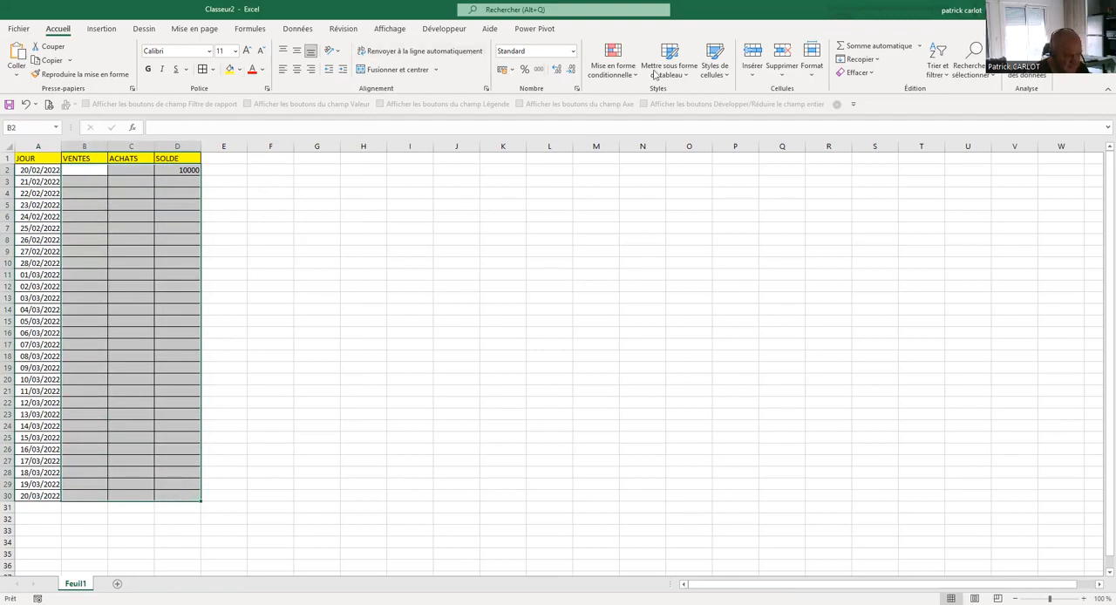
pyautogui.moveTo(654, 76)
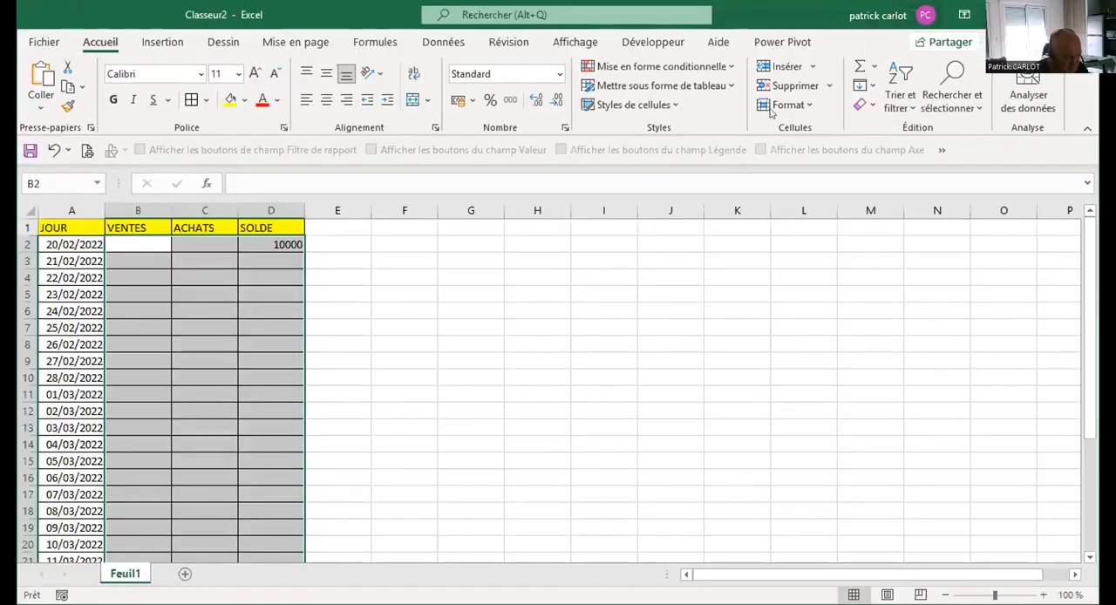
# Apply the Monétaire number format to the selected amount cells.
pyautogui.click(560, 73)
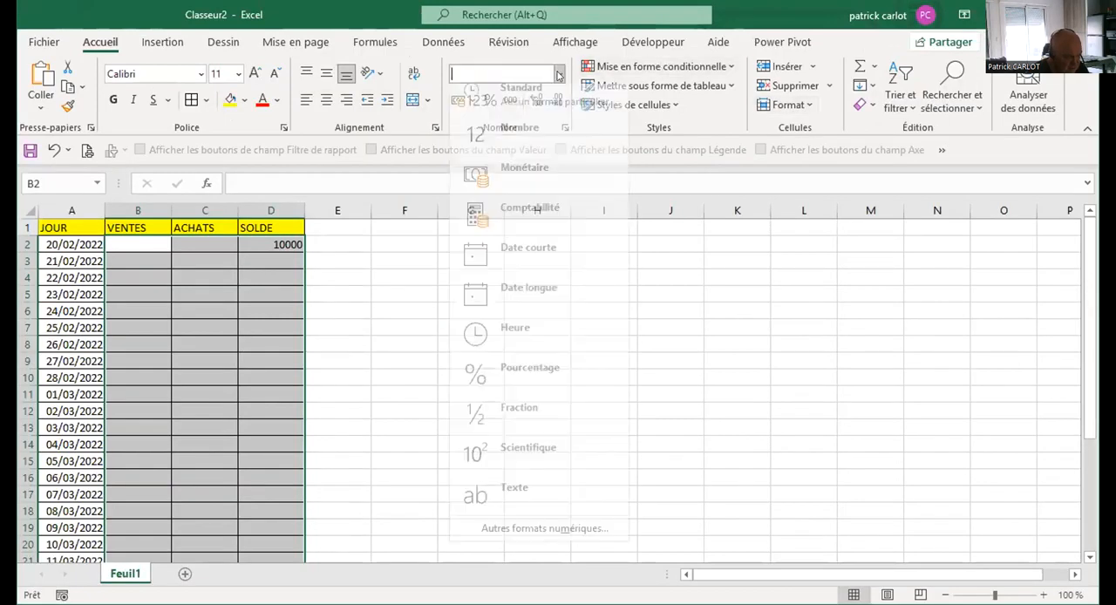
pyautogui.click(524, 167)
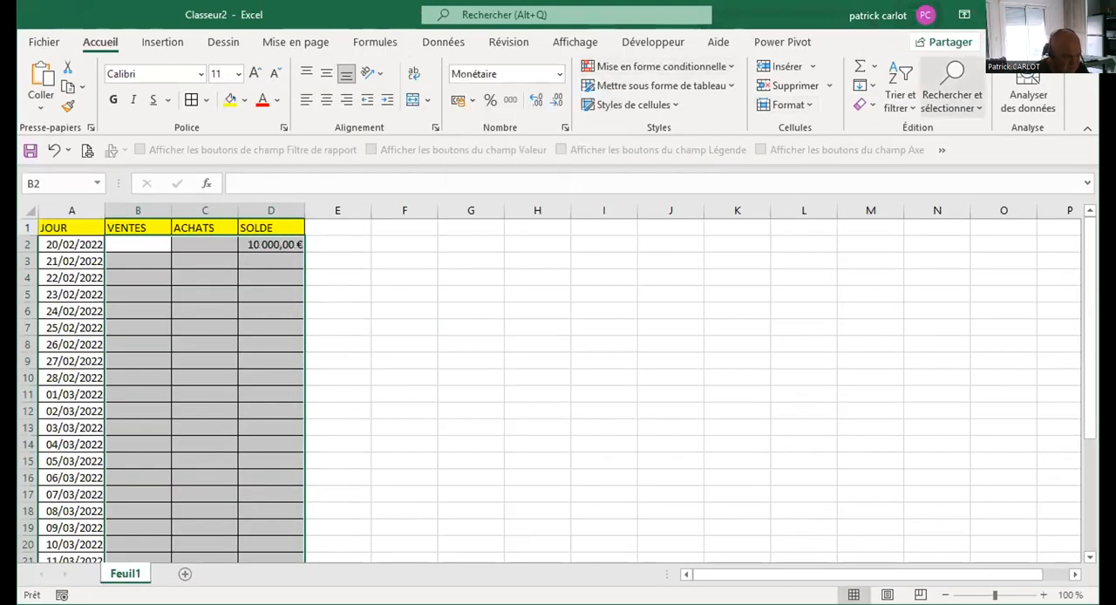
pyautogui.moveTo(465, 270)
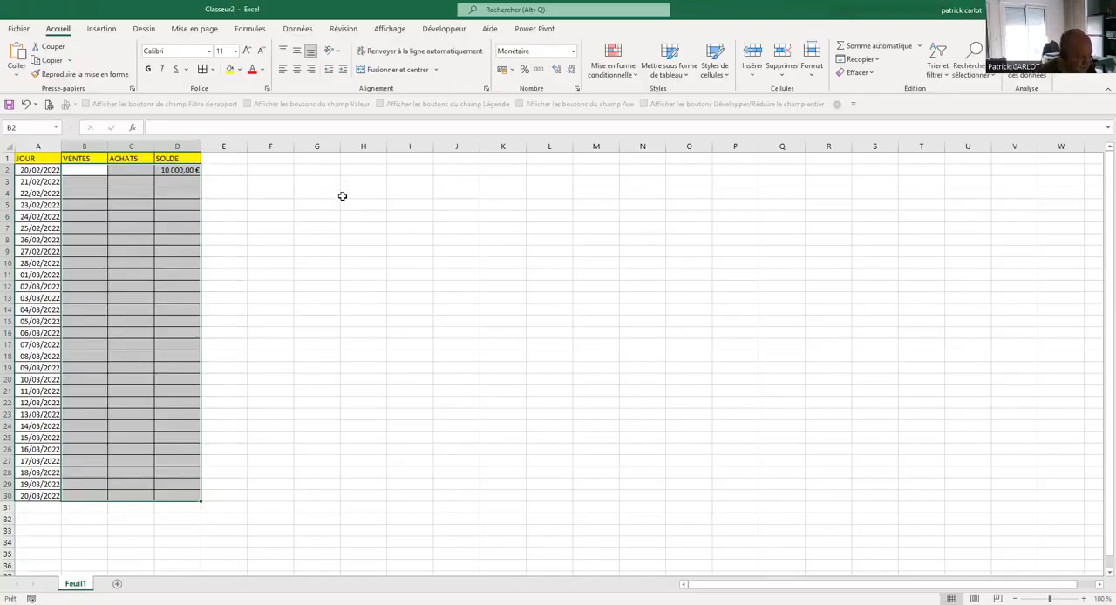
pyautogui.moveTo(320, 244)
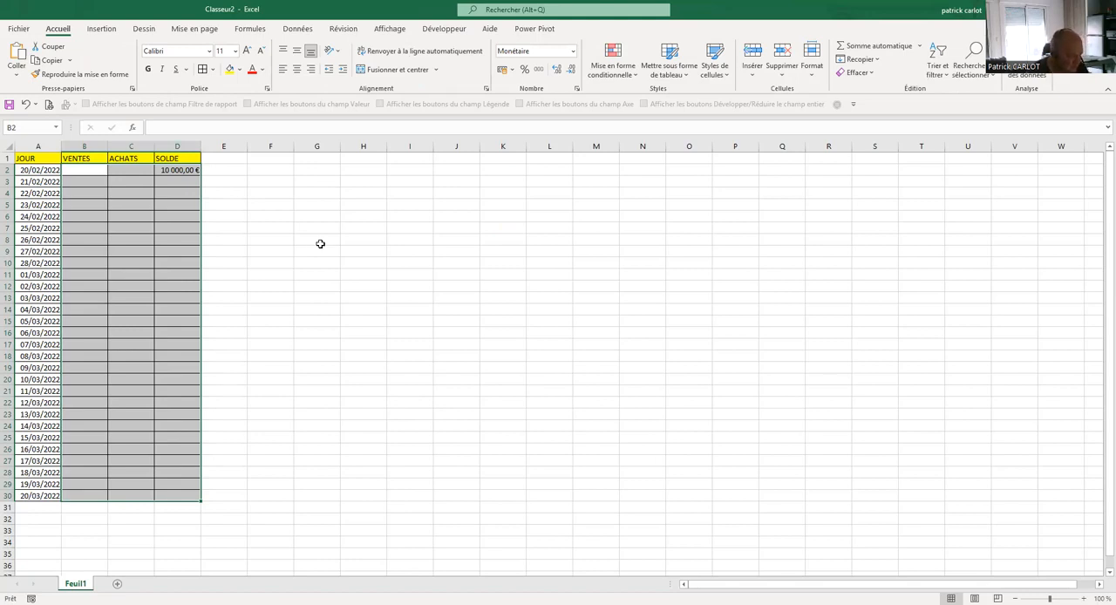
pyautogui.moveTo(289, 202)
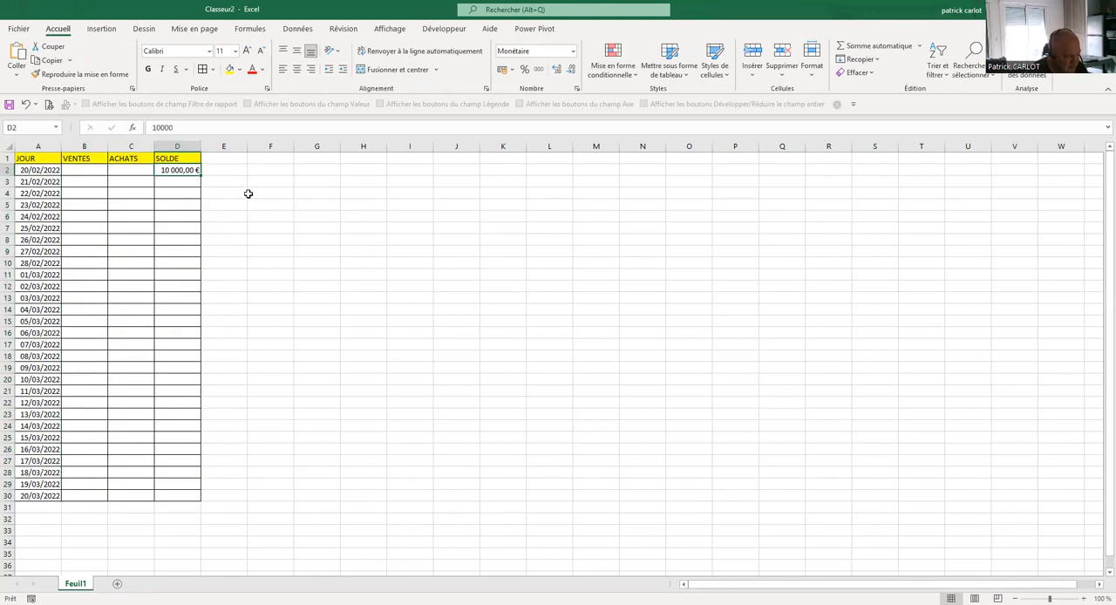
pyautogui.moveTo(246, 166)
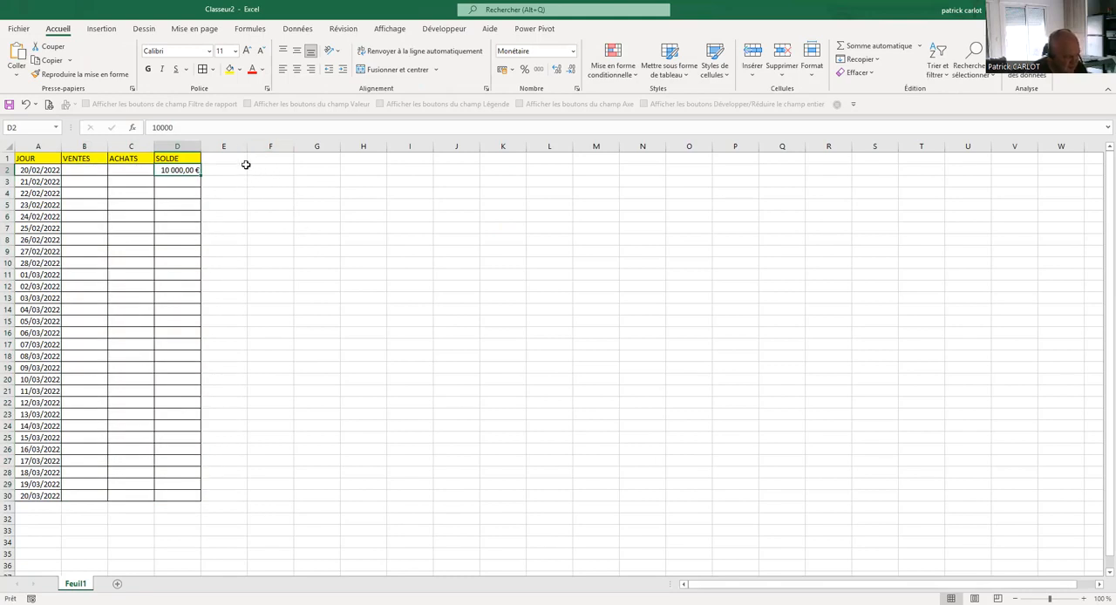
pyautogui.moveTo(240, 169)
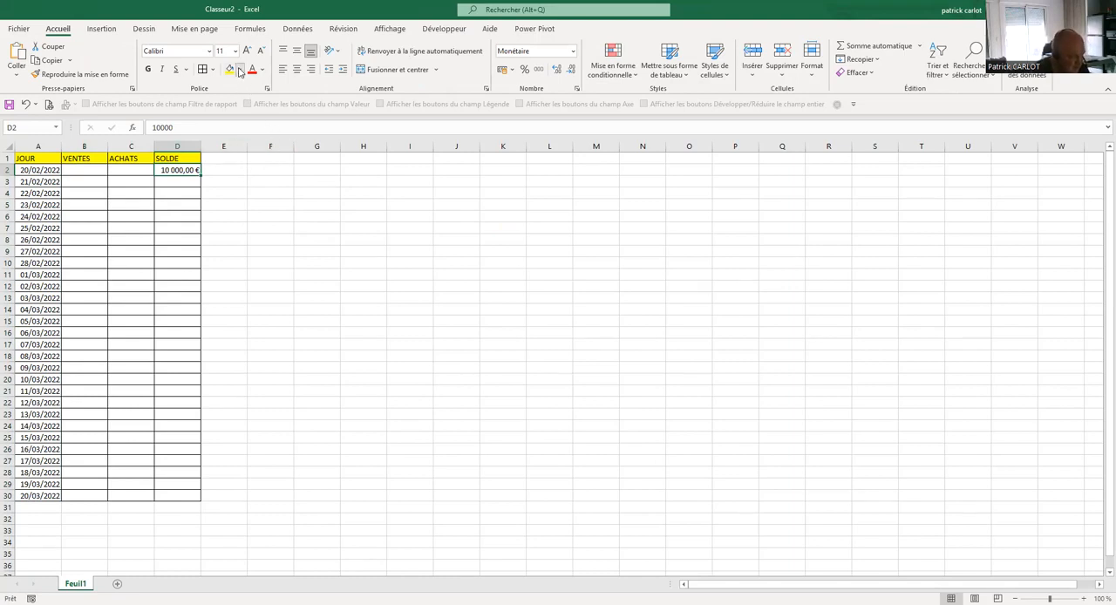
# Open the Couleur de remplissage choices for the starting-balance cell D2.
pyautogui.click(240, 70)
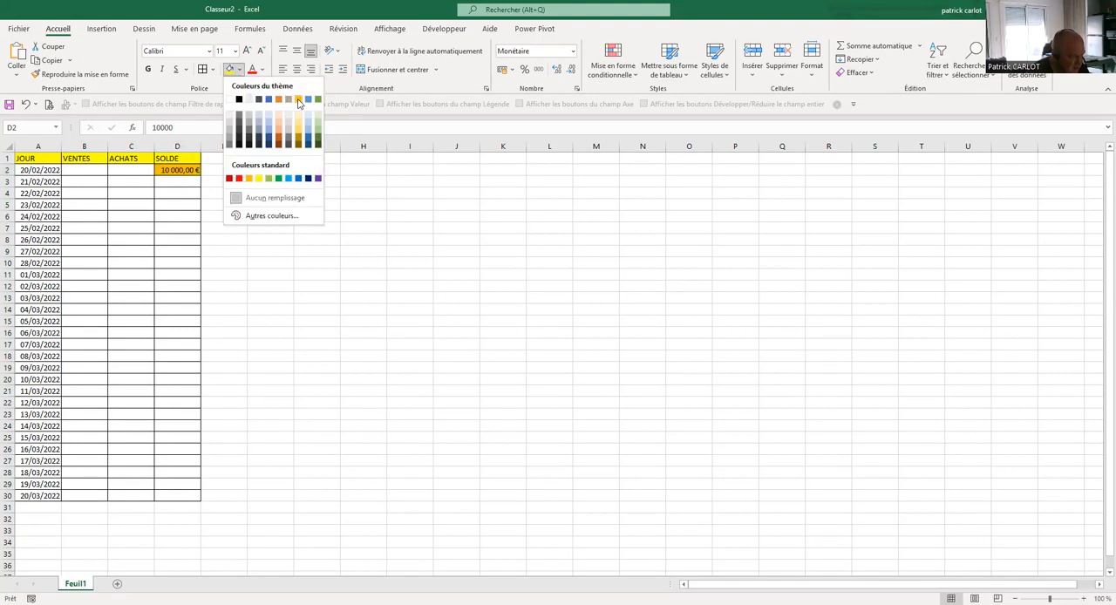